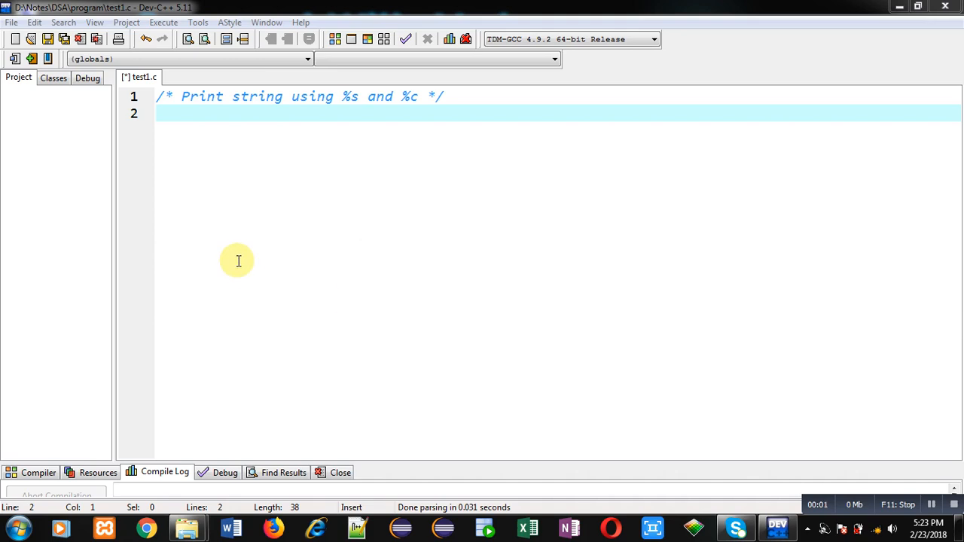
# - Add #include<stdio.h> at the top of test1.c
pyautogui.click(159, 115)
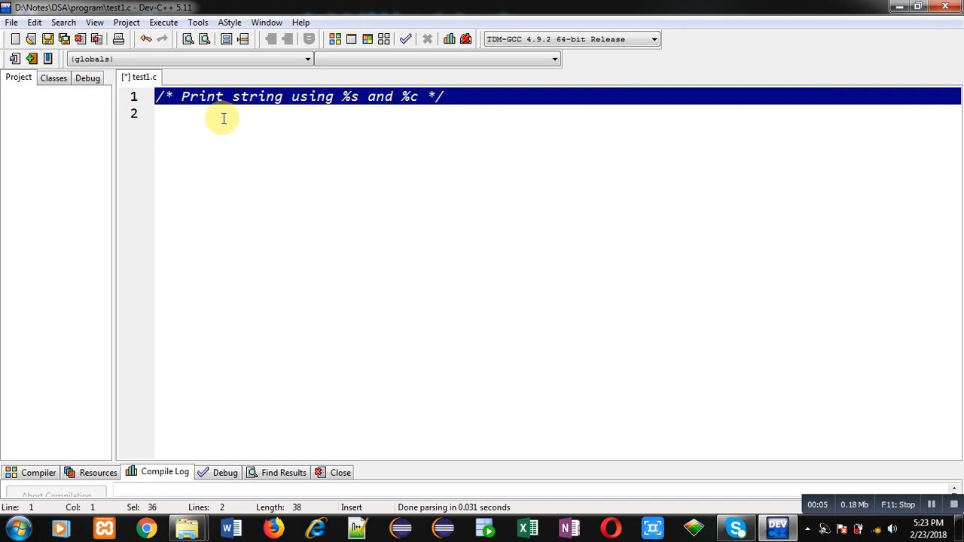
pyautogui.moveTo(354, 112)
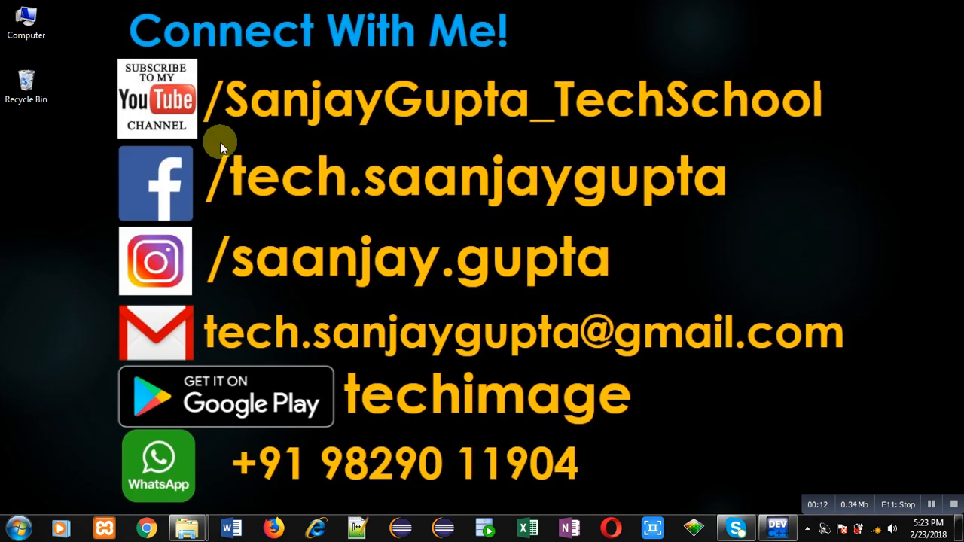
pyautogui.moveTo(311, 151)
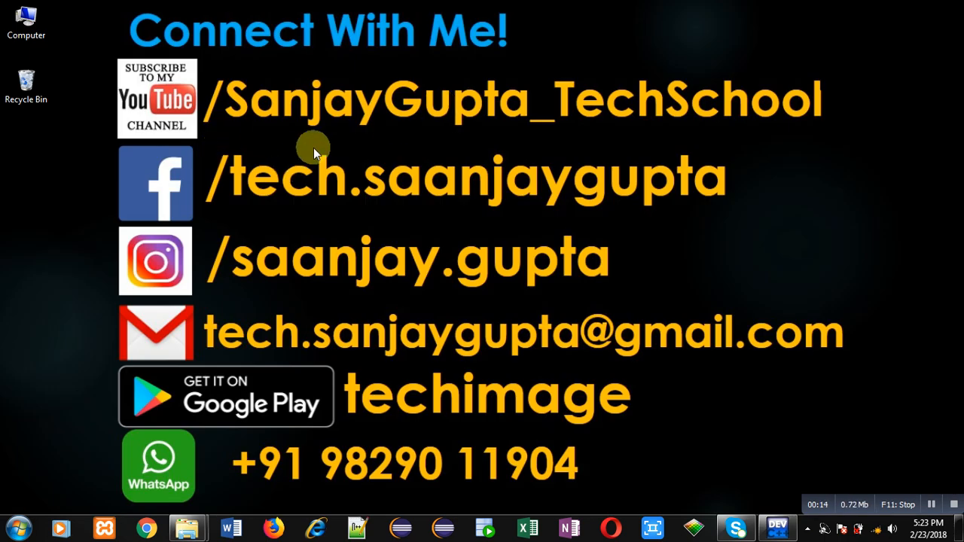
pyautogui.moveTo(183, 140)
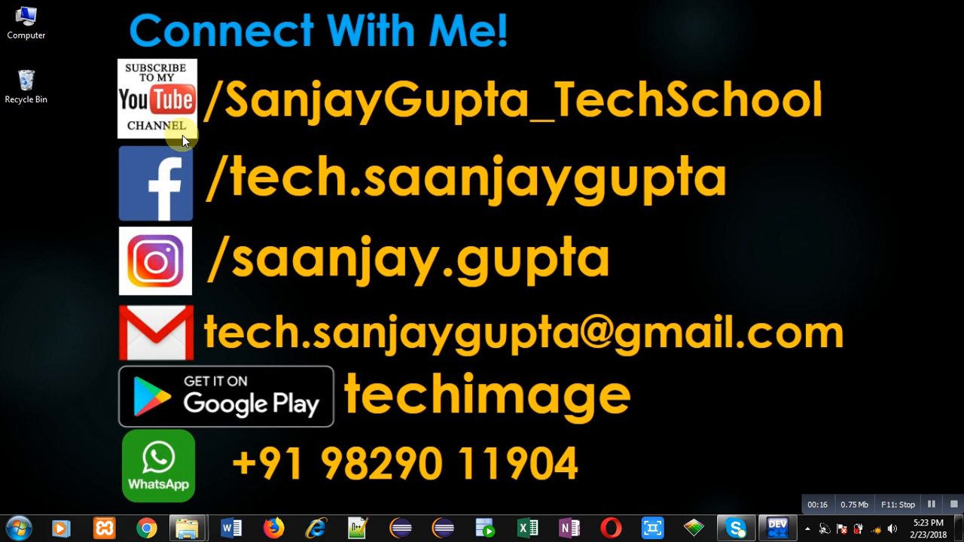
pyautogui.moveTo(307, 144)
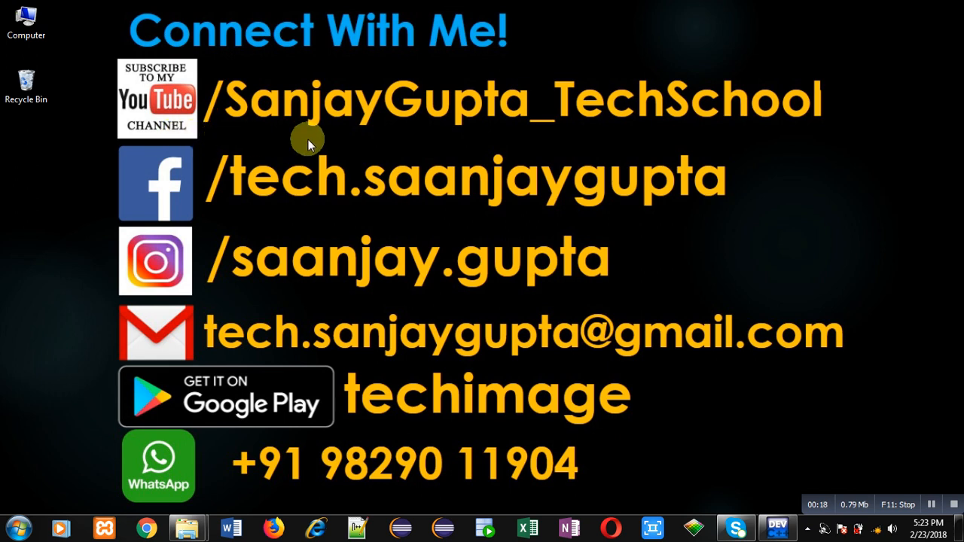
pyautogui.moveTo(623, 137)
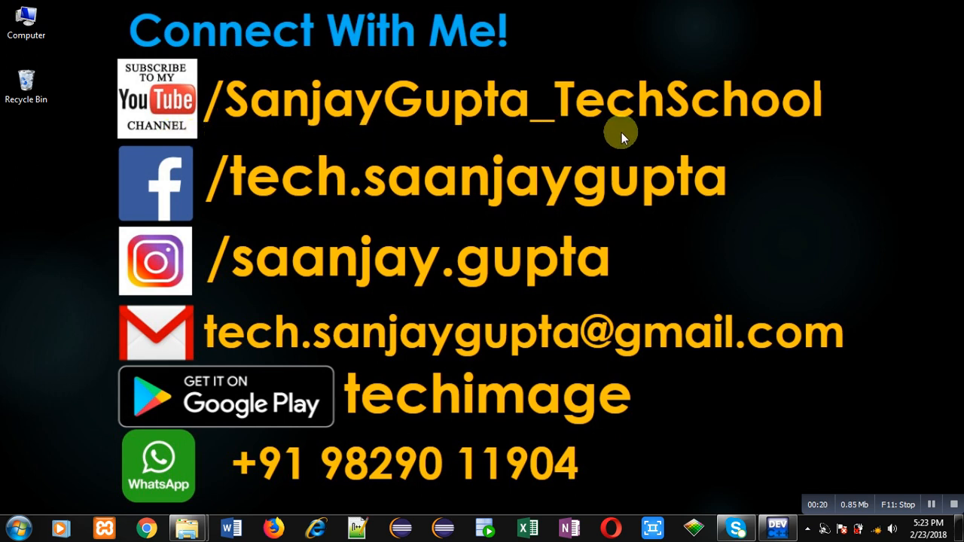
pyautogui.moveTo(433, 432)
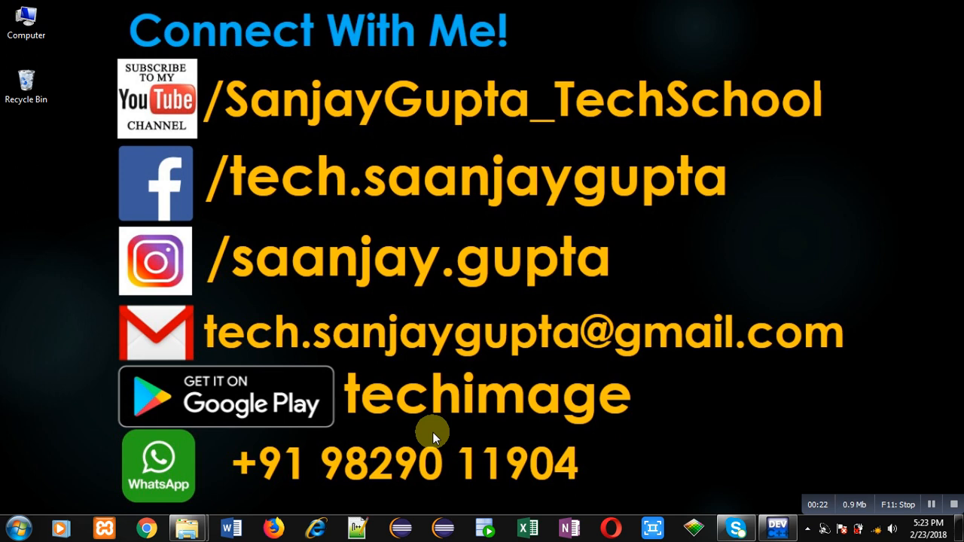
pyautogui.moveTo(419, 439)
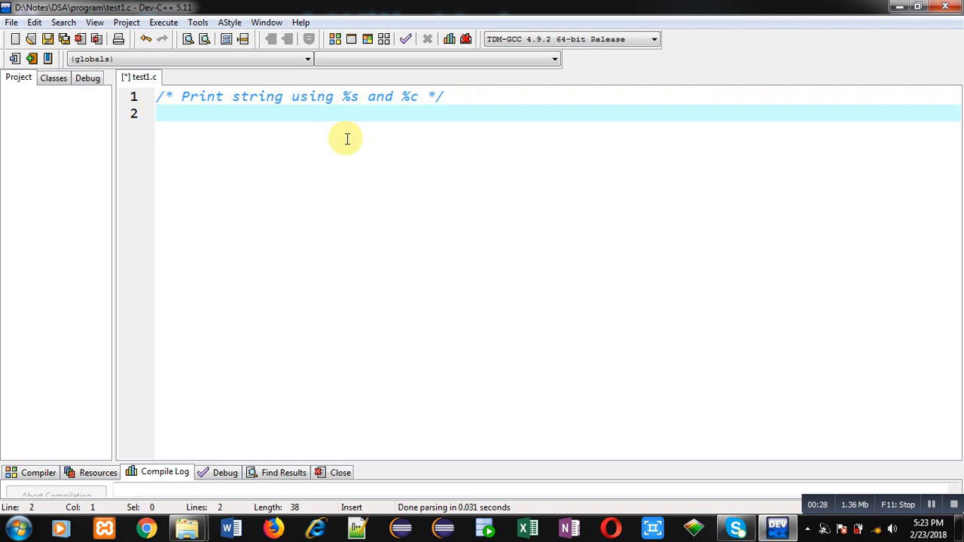
pyautogui.moveTo(417, 122)
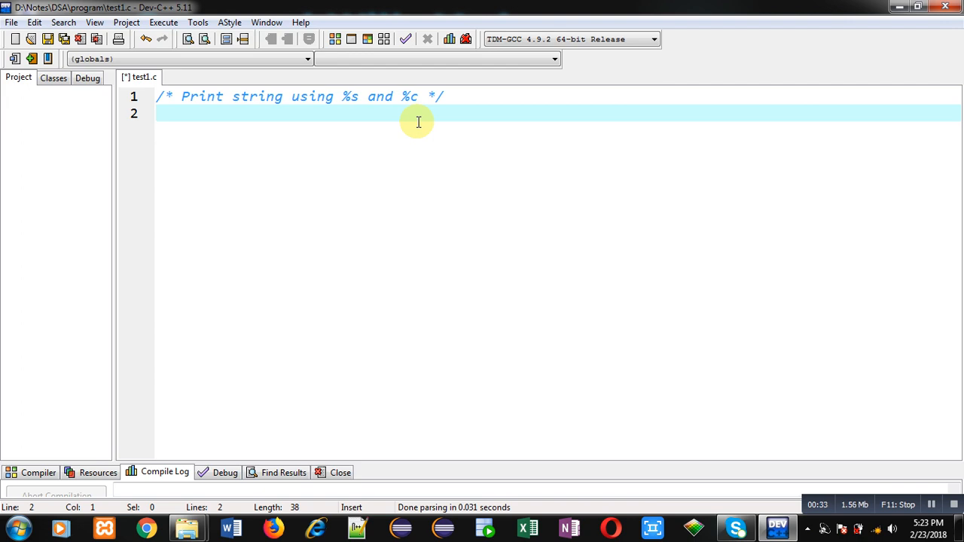
pyautogui.write('#incl')
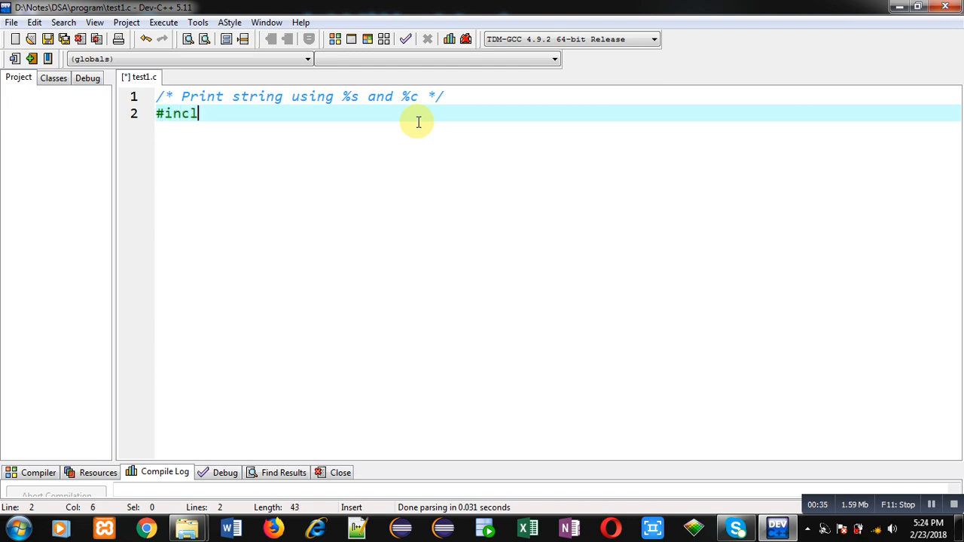
pyautogui.write('ude<stdio>')
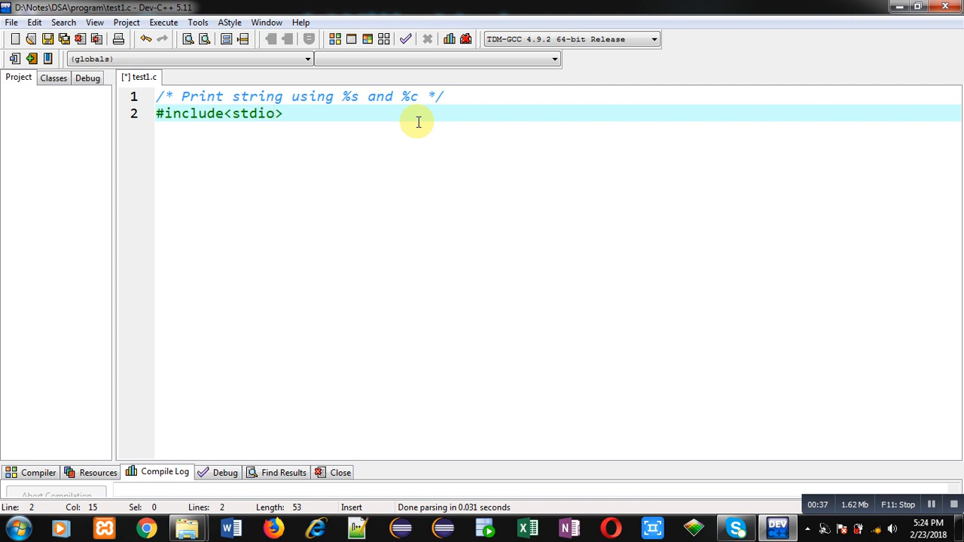
pyautogui.write('.h>')
pyautogui.write('ch')
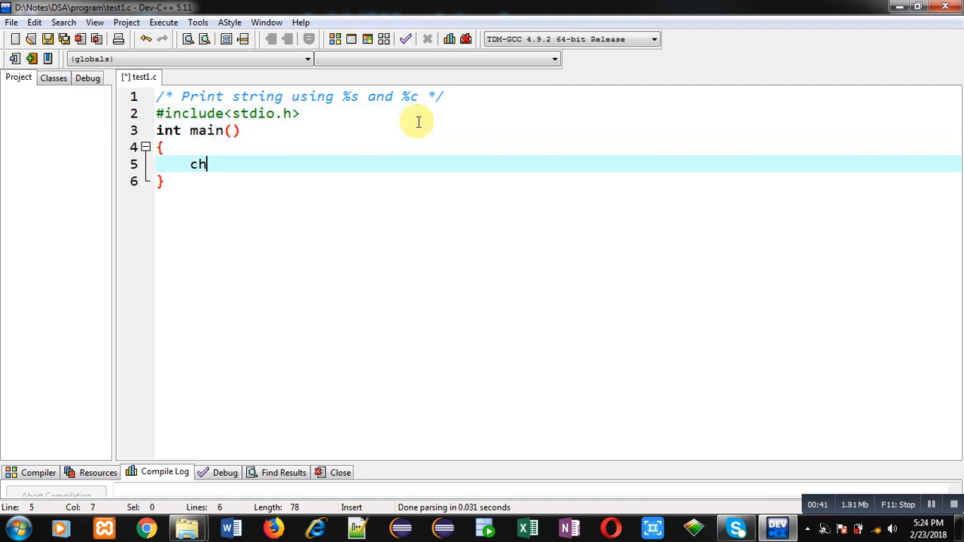
# - In main, declare char str[10] and int i, prompt "Enter String", and read it with gets(str)
pyautogui.write('ar str[]')
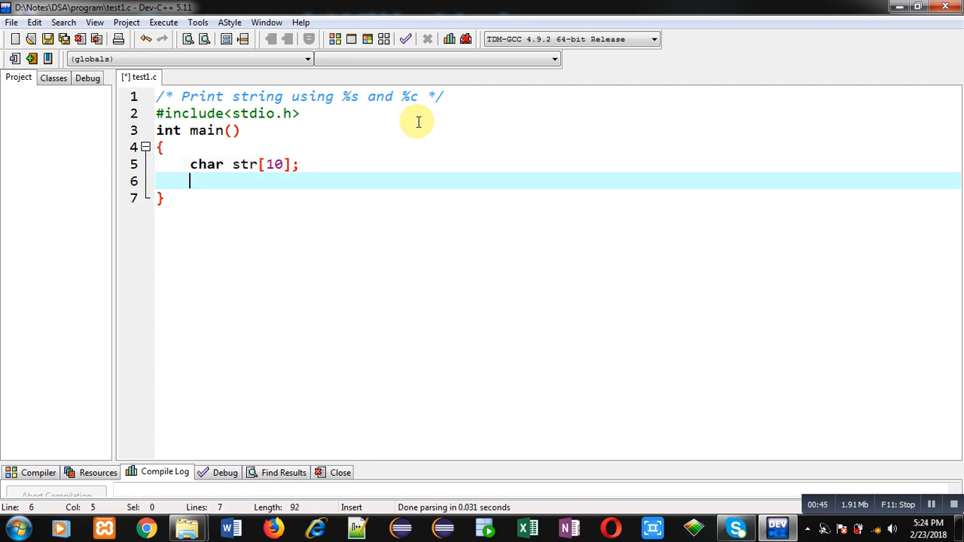
pyautogui.write('int i;')
pyautogui.write('printf("')
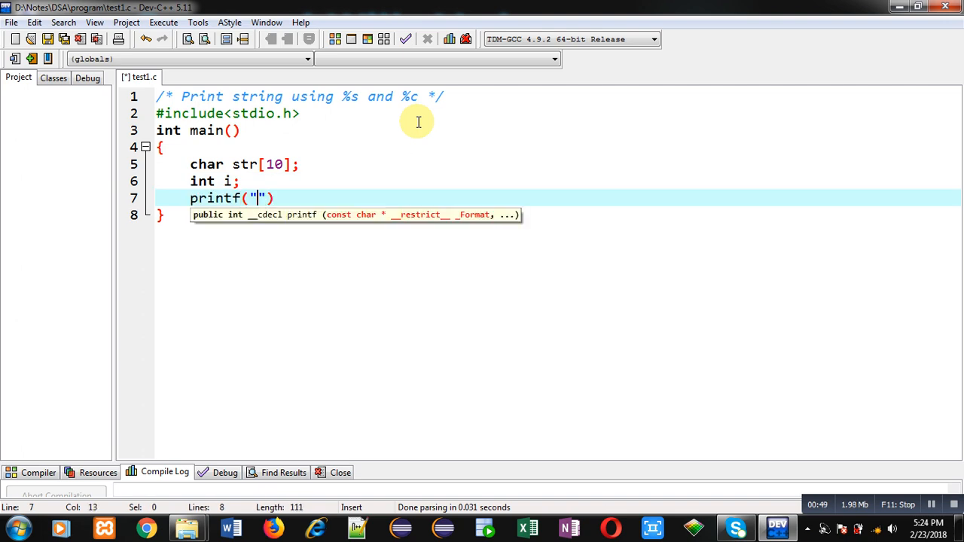
pyautogui.write('\\nEnter')
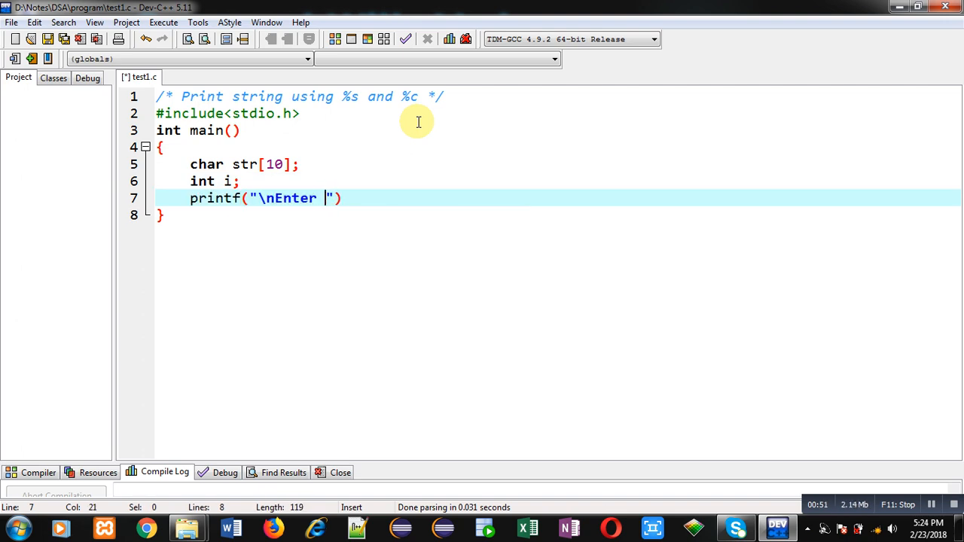
pyautogui.write('String");')
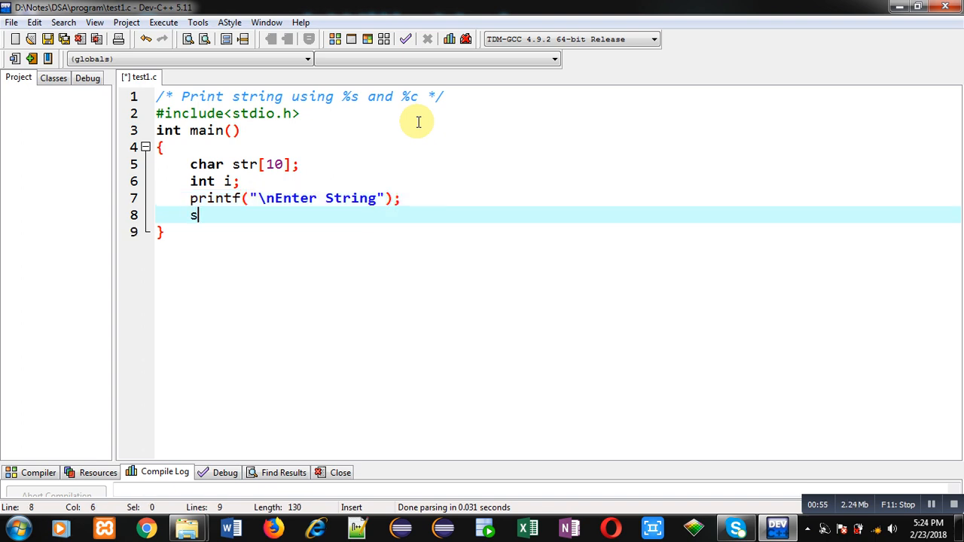
pyautogui.write('ets(str')
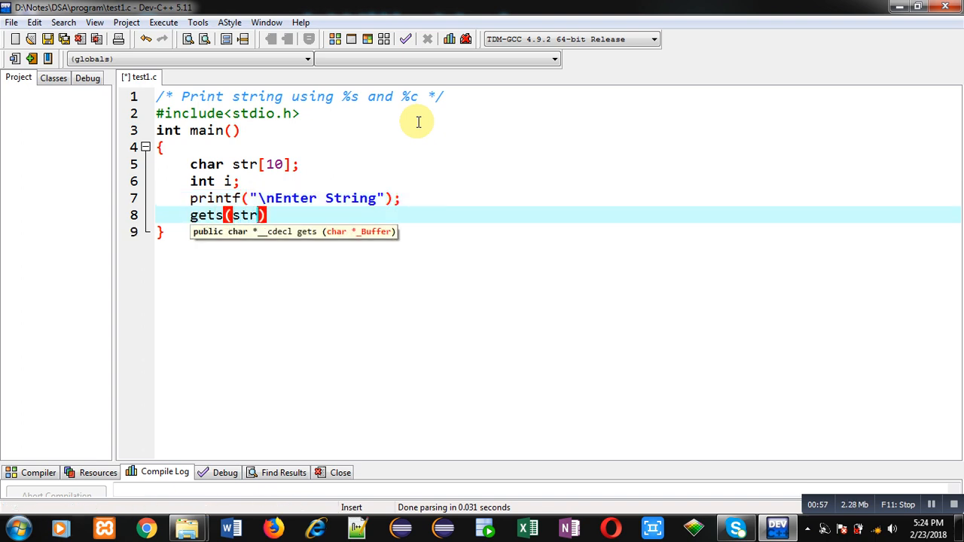
pyautogui.write(');')
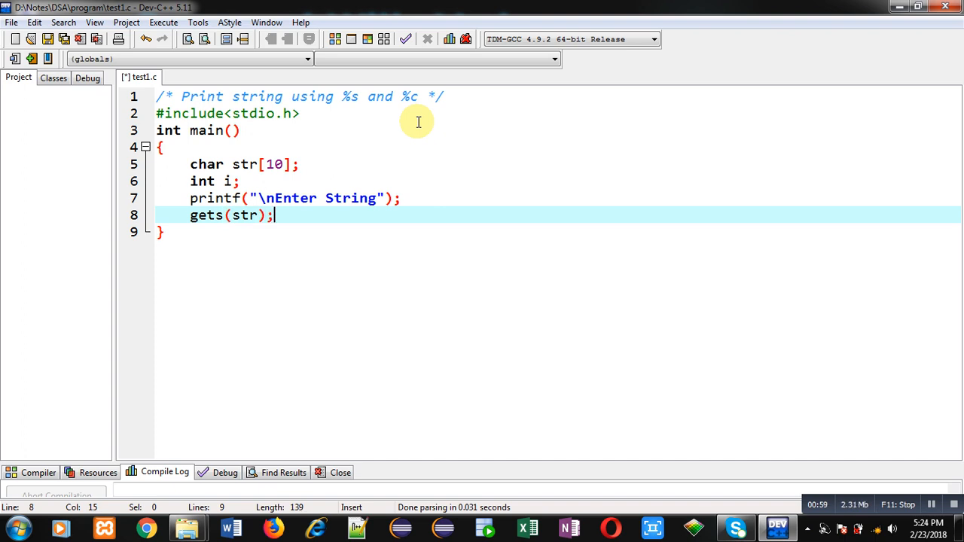
pyautogui.press('Enter')
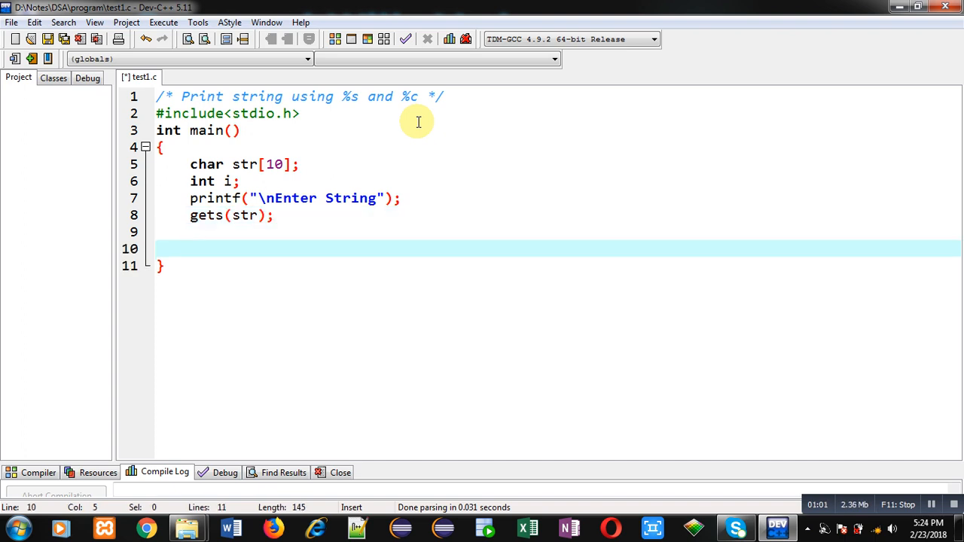
# - Print the string with printf("\nYou have entered = %s", str) and end main with return 0
pyautogui.write('pr')
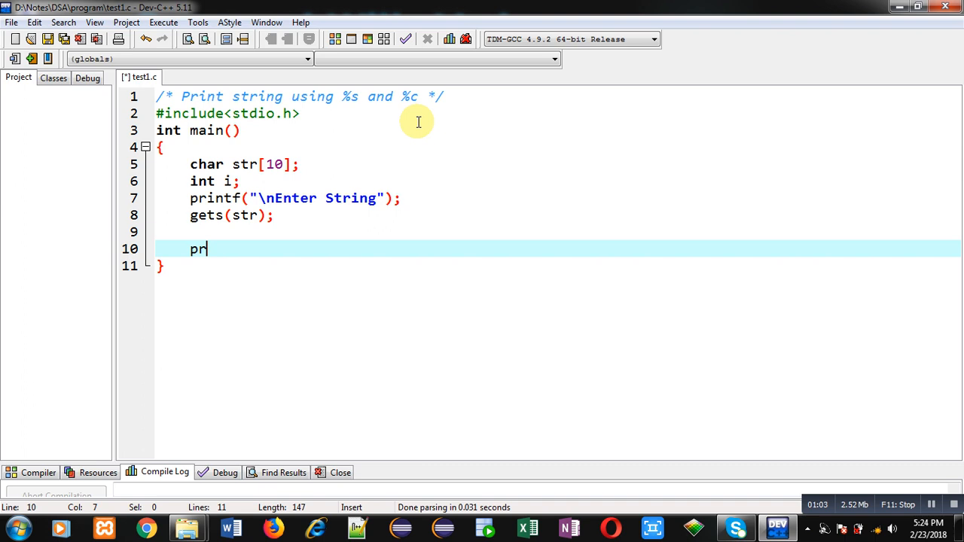
pyautogui.write('intf("\\")')
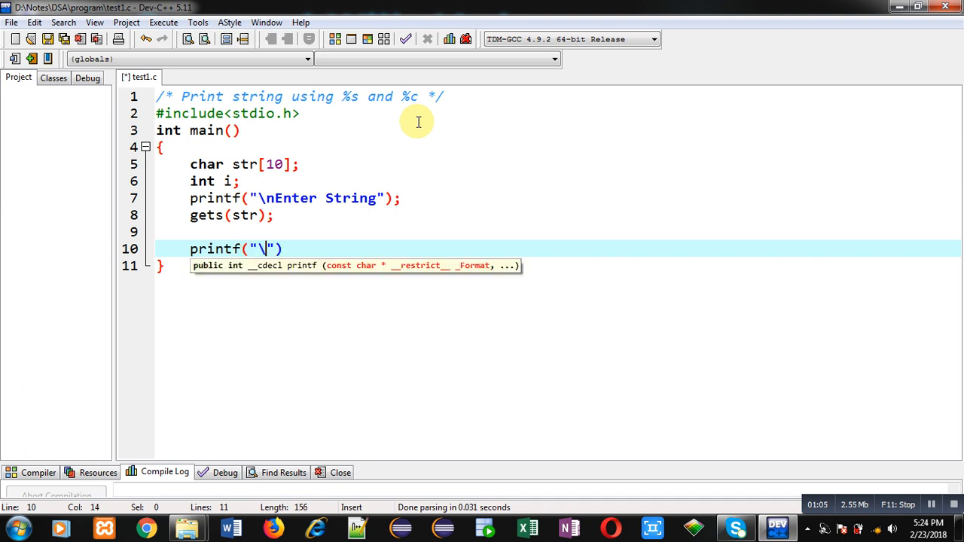
pyautogui.write('n')
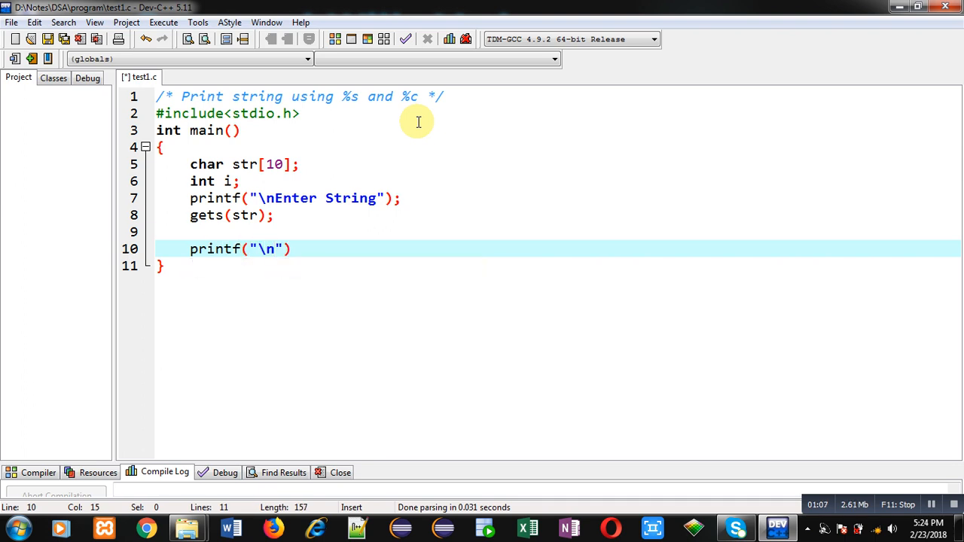
pyautogui.write('You have')
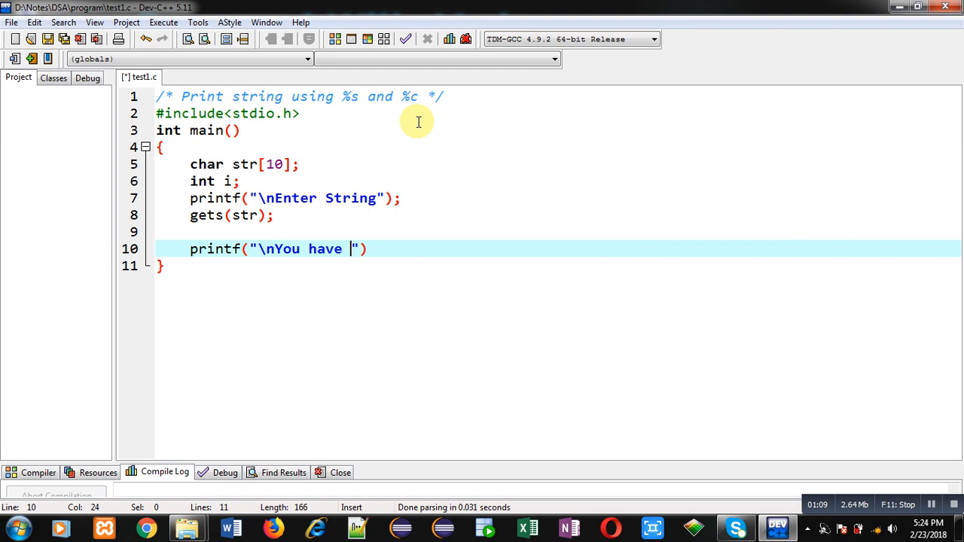
pyautogui.write('entered = %s')
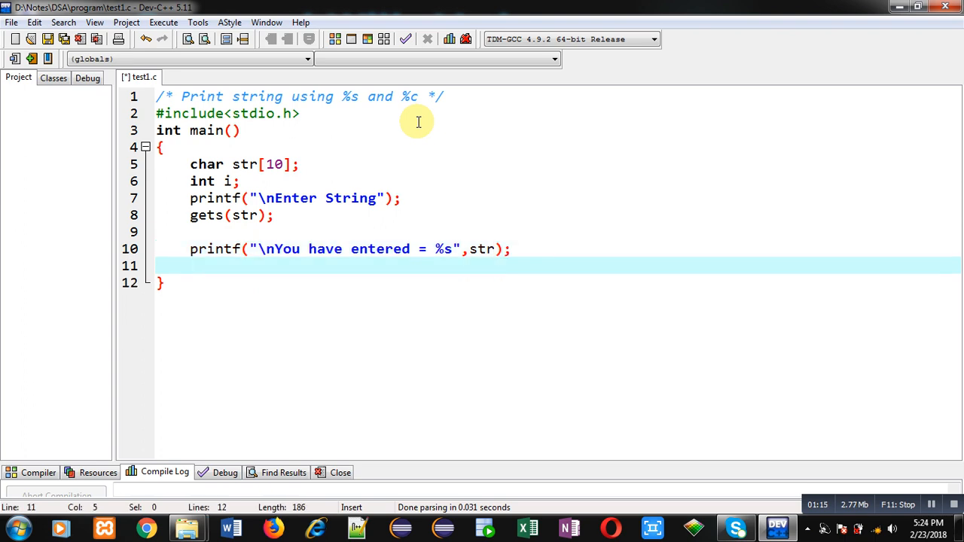
pyautogui.write('return 0;')
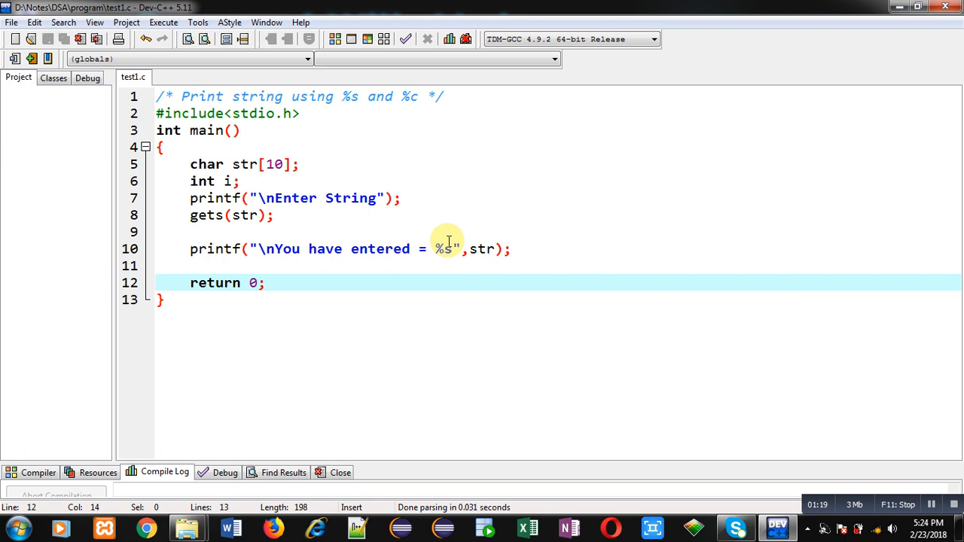
pyautogui.click(413, 249)
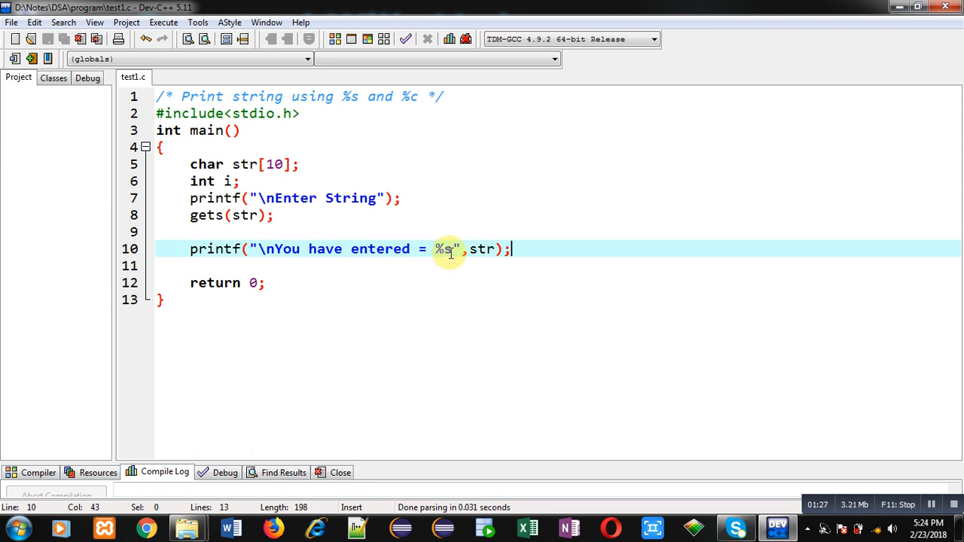
pyautogui.moveTo(515, 249)
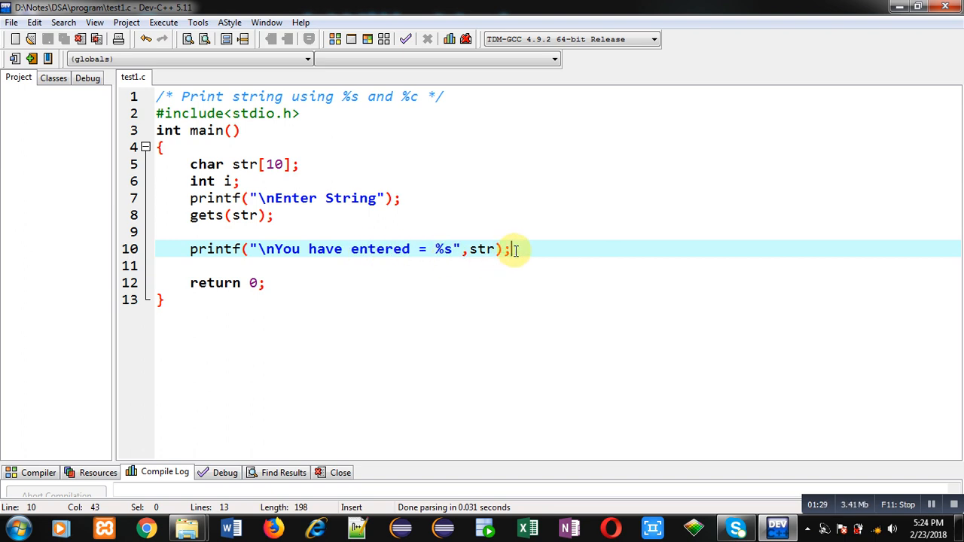
pyautogui.moveTo(291, 139)
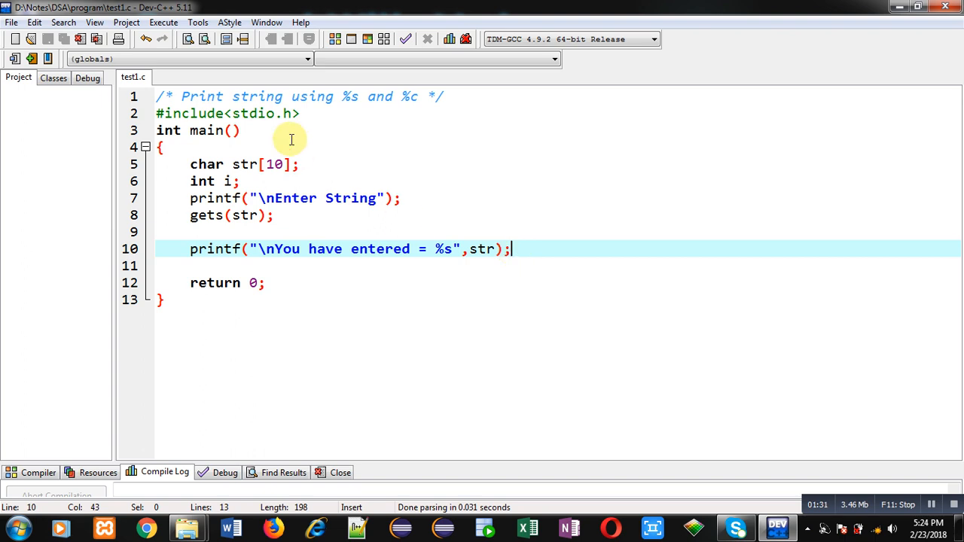
# - Compile & Run the program and type 'Sanjay' at the Enter String prompt
pyautogui.click(163, 22)
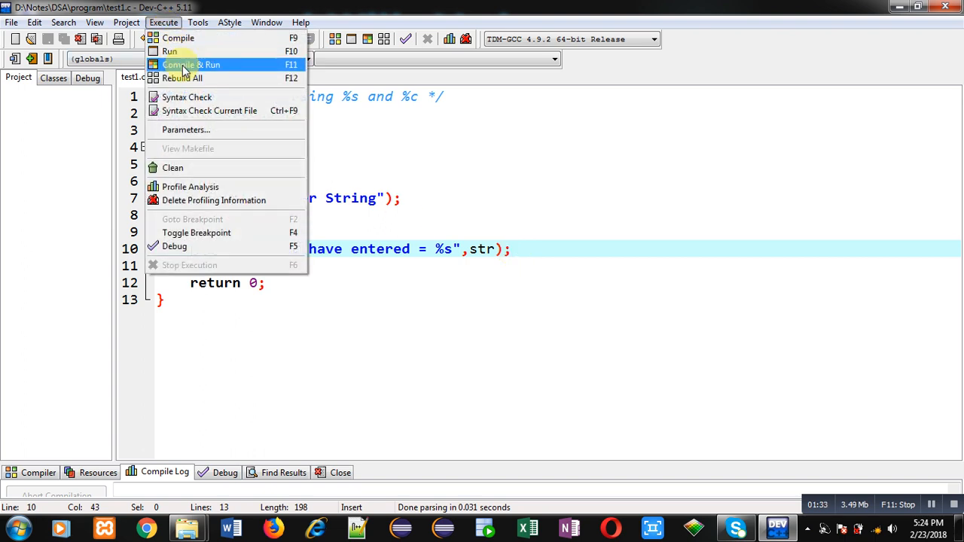
pyautogui.click(190, 64)
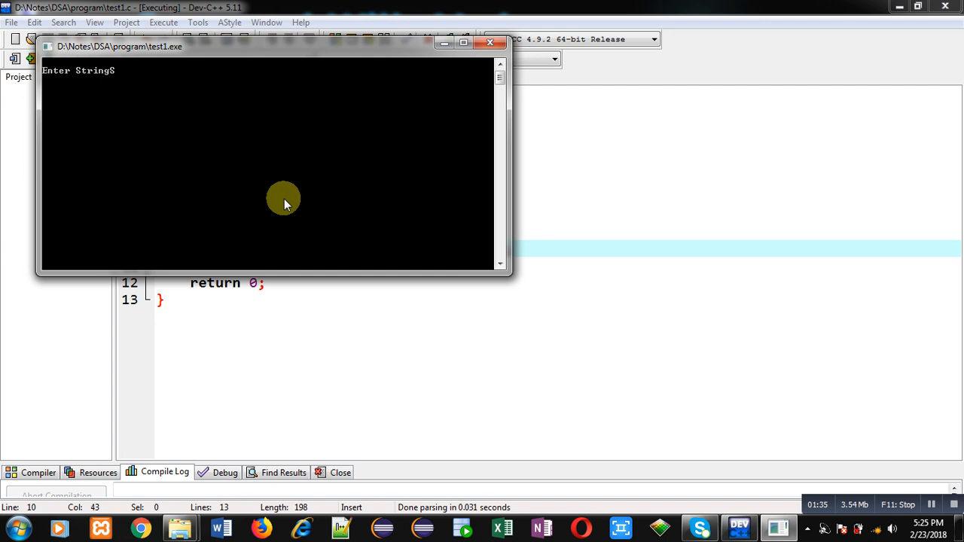
pyautogui.write('Sanjay')
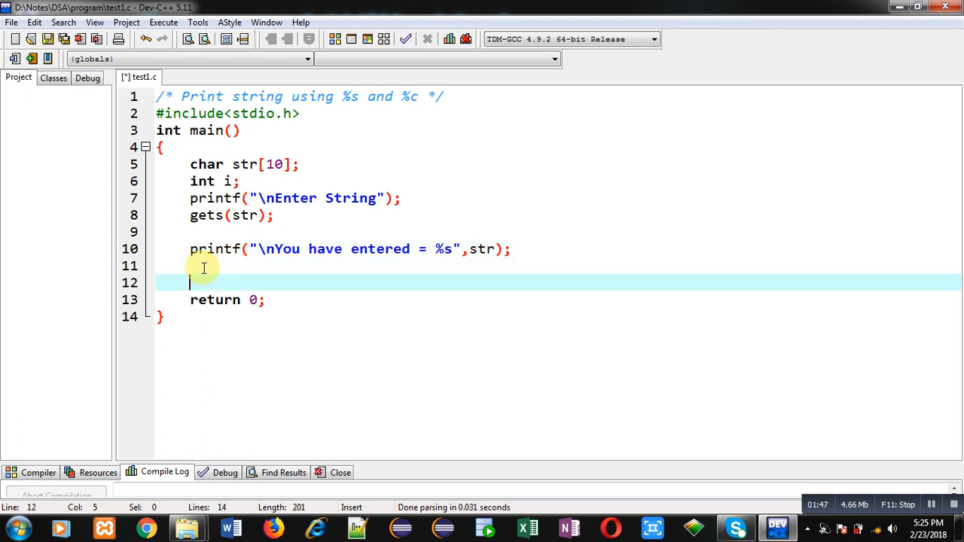
# - Add printf("\nAnother Way of printing String = ");
pyautogui.write('printf')
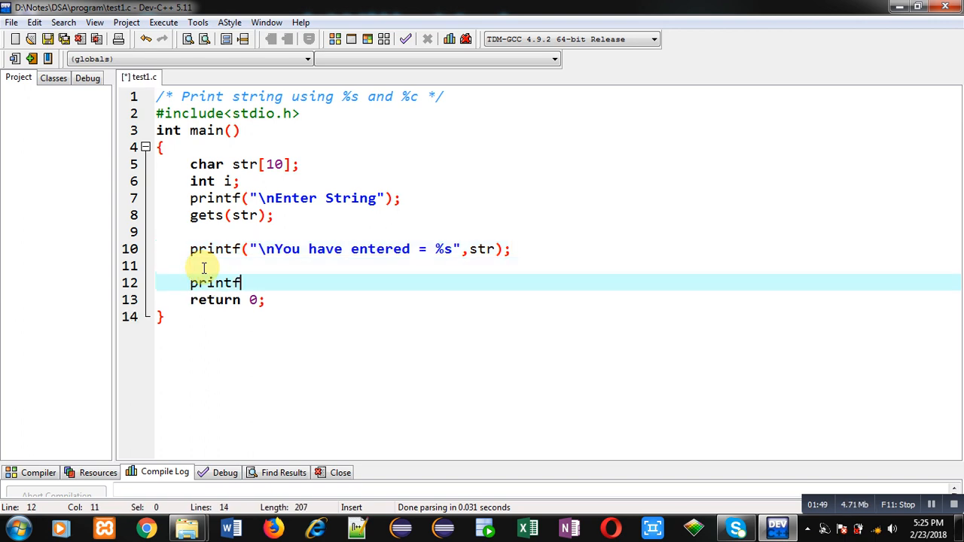
pyautogui.write('("\\n"')
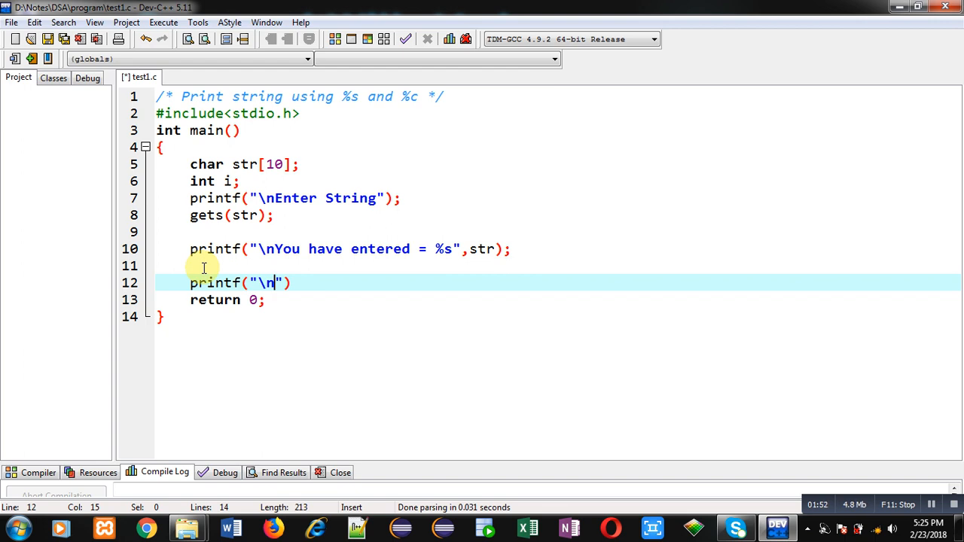
pyautogui.write('Another')
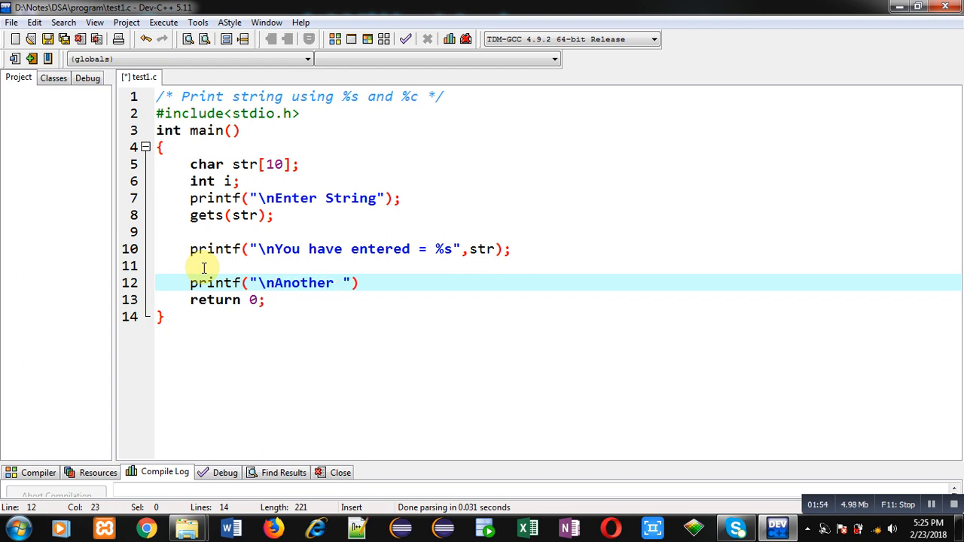
pyautogui.write('Way of')
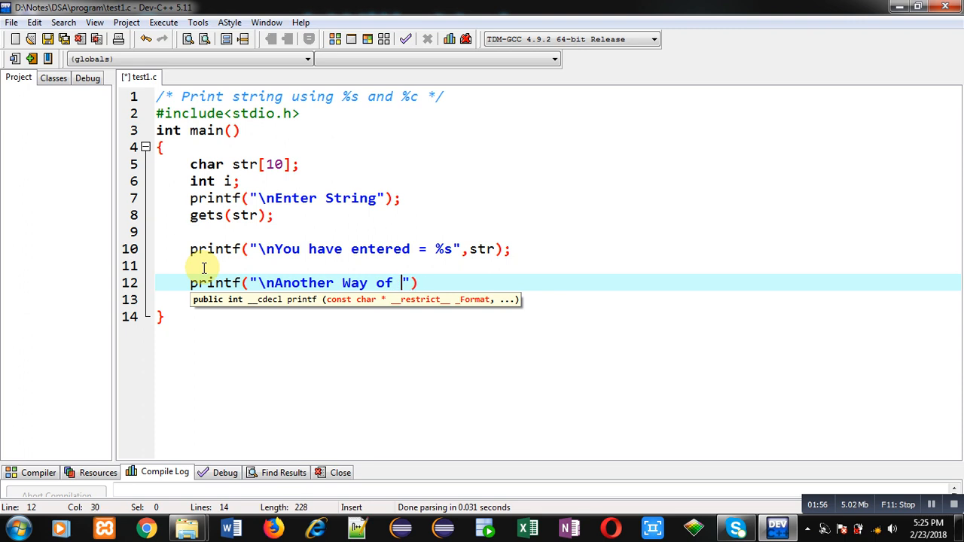
pyautogui.write('printing String =')
pyautogui.click(559, 299)
pyautogui.write('fo')
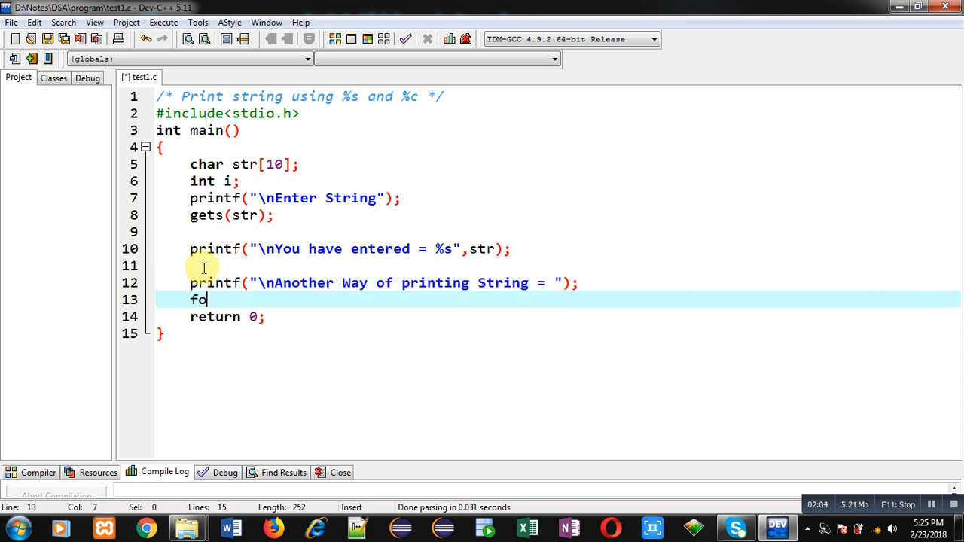
# - Add a loop for(i=0;str[i]!='\0';i++) printing each str[i] with %c
pyautogui.write('r(i=0;i)')
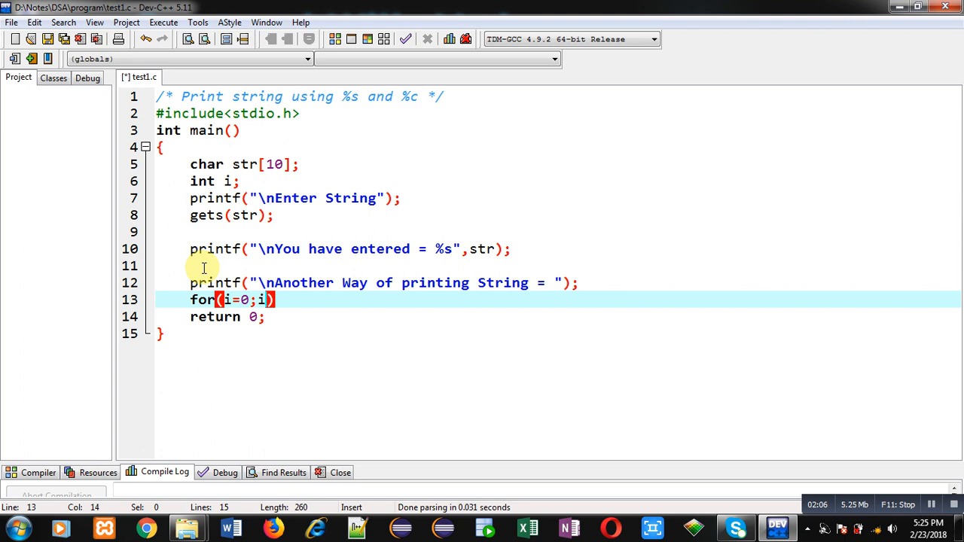
pyautogui.press('Backspace')
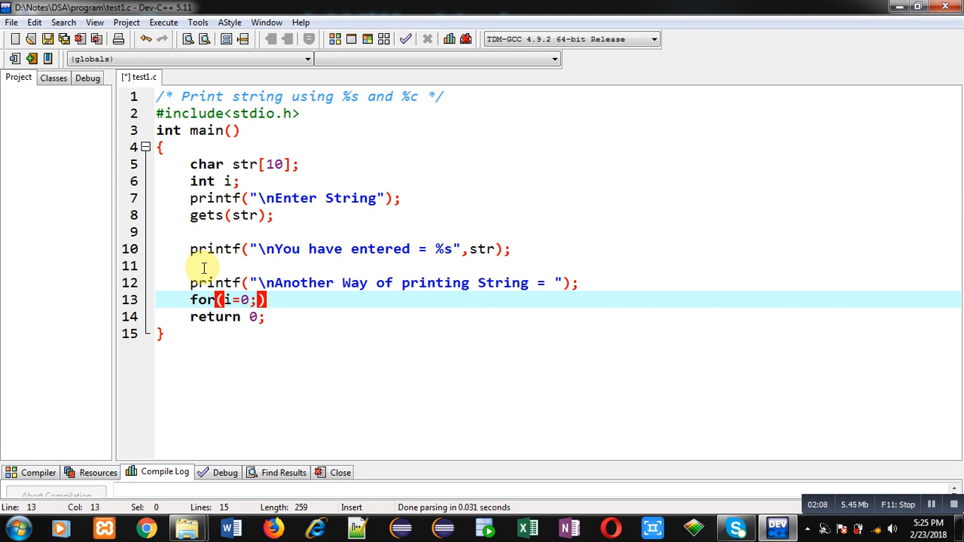
pyautogui.write('str')
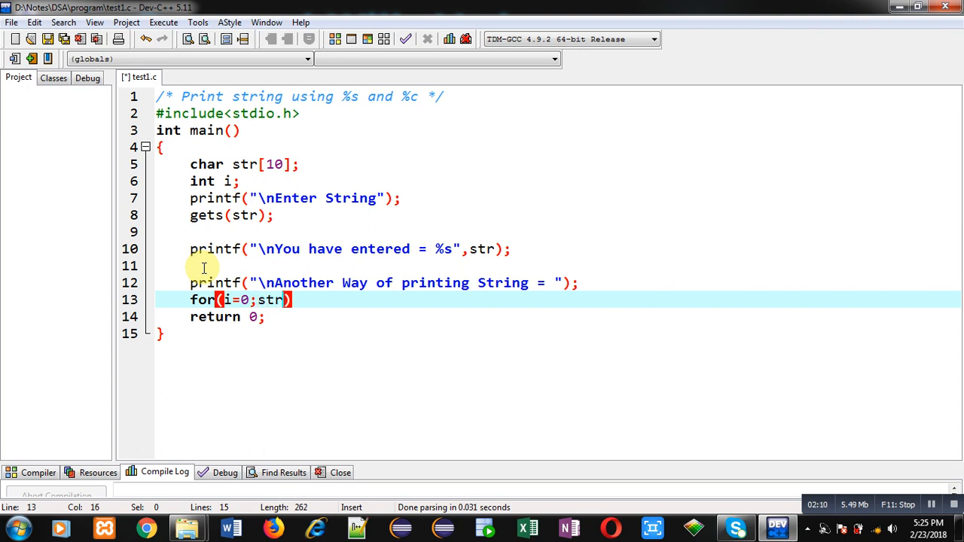
pyautogui.write('[i]')
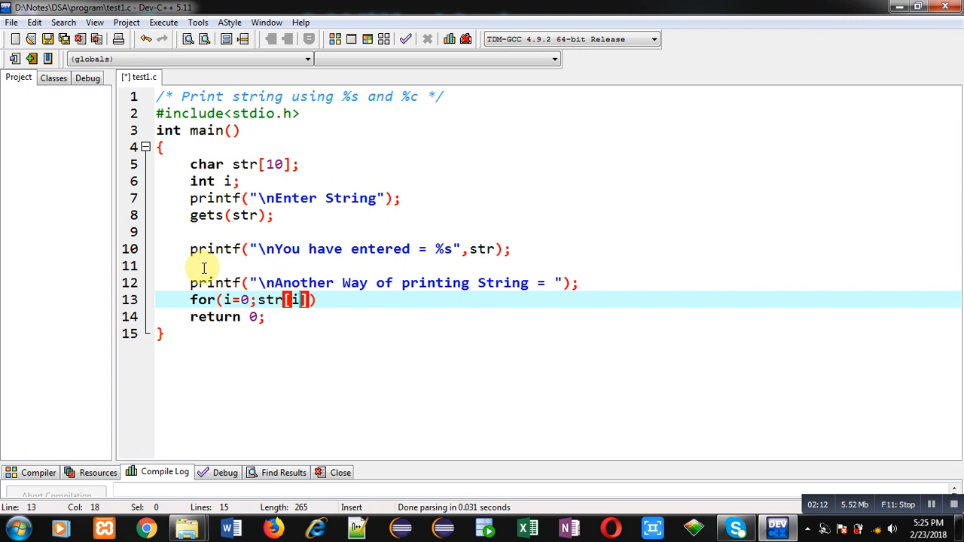
pyautogui.write('!=')
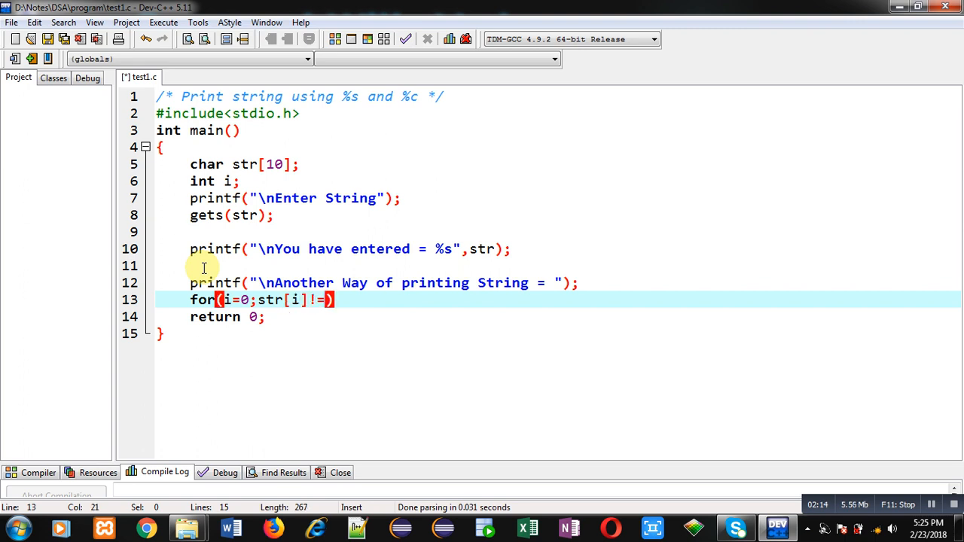
pyautogui.write("'\\0';")
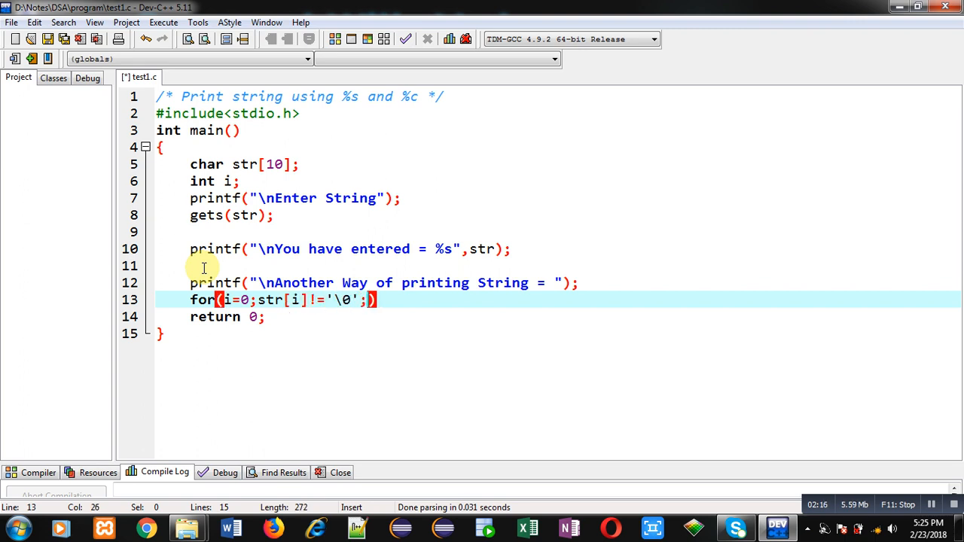
pyautogui.write('i++')
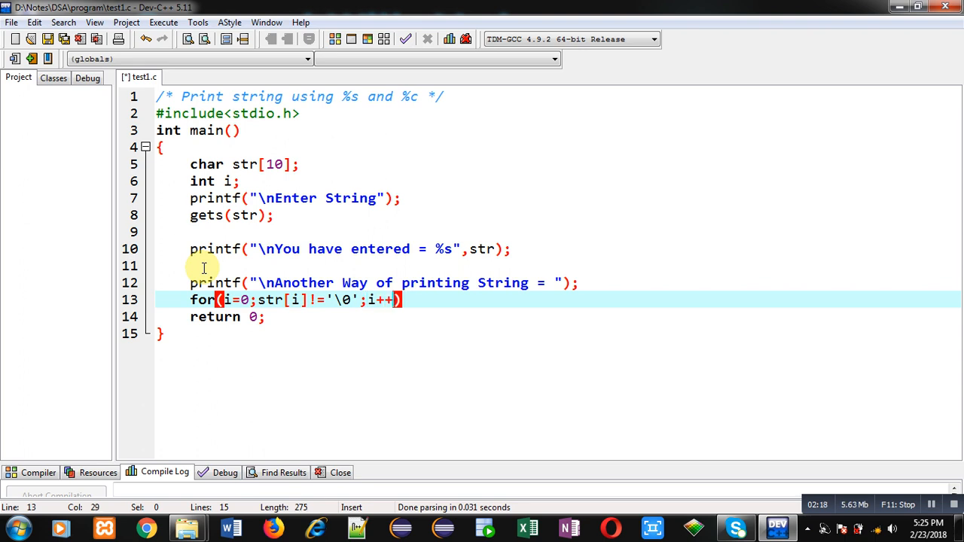
pyautogui.write('printf("%')
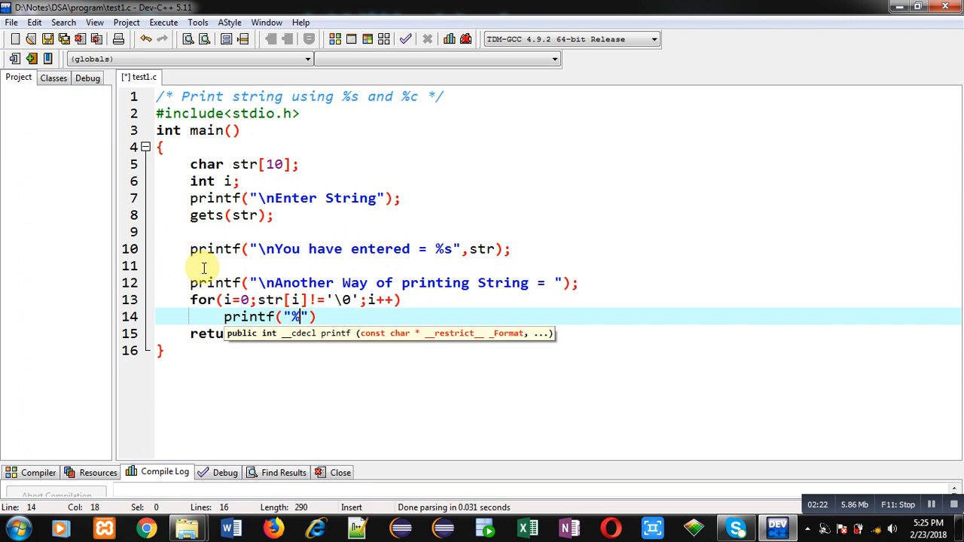
pyautogui.write('c",')
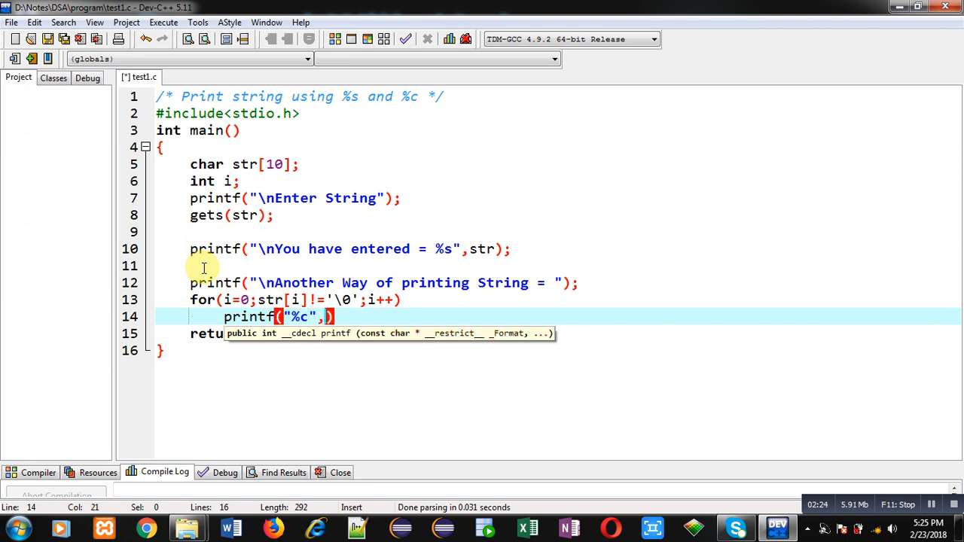
pyautogui.write('str[i]')
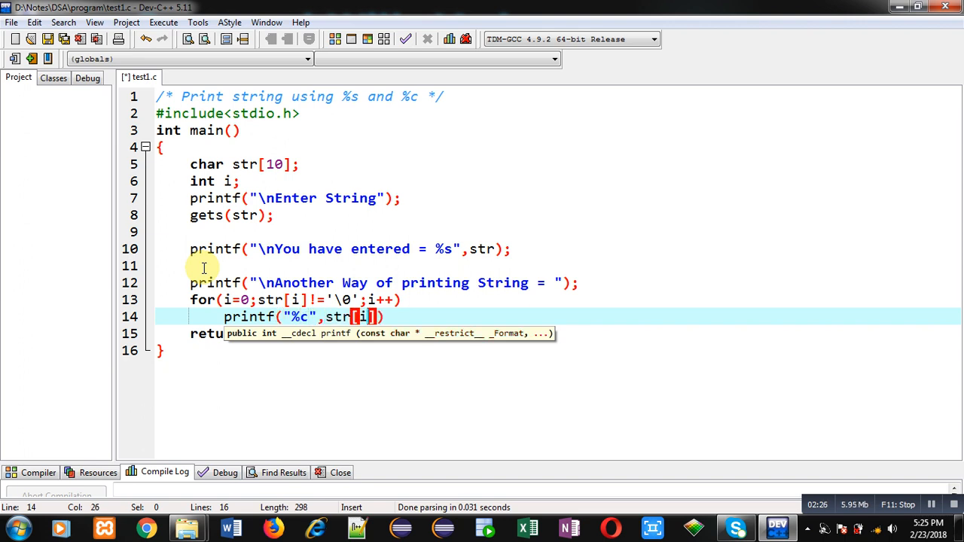
pyautogui.write(';')
pyautogui.press('Enter')
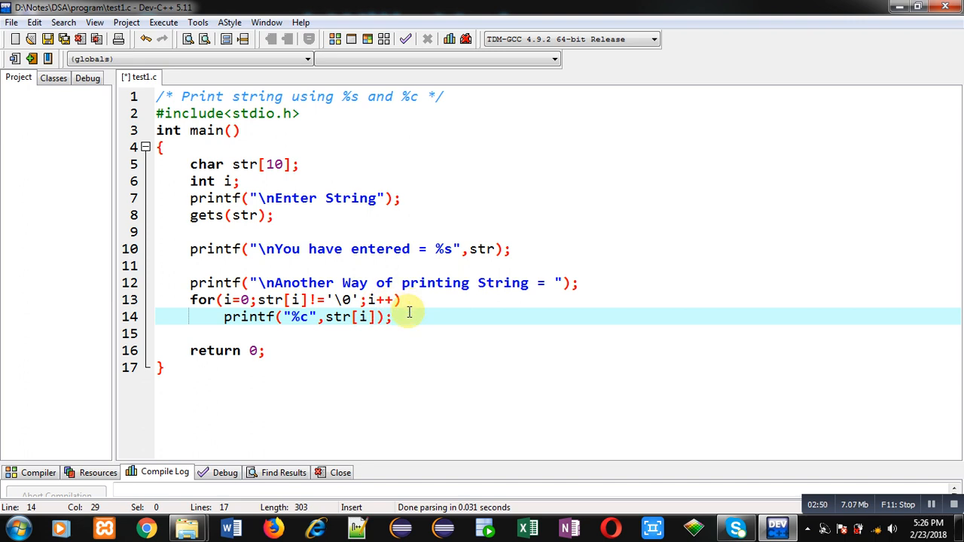
pyautogui.moveTo(404, 321)
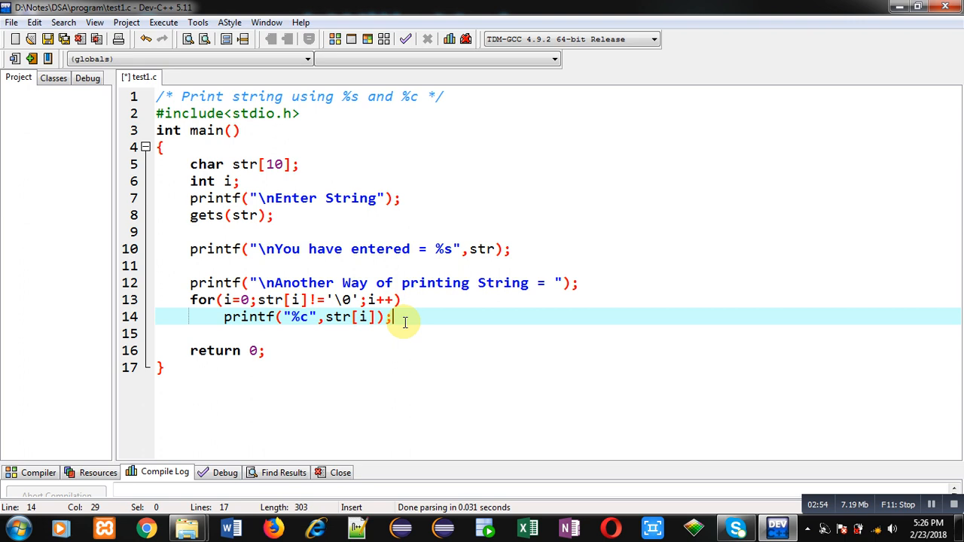
pyautogui.moveTo(340, 328)
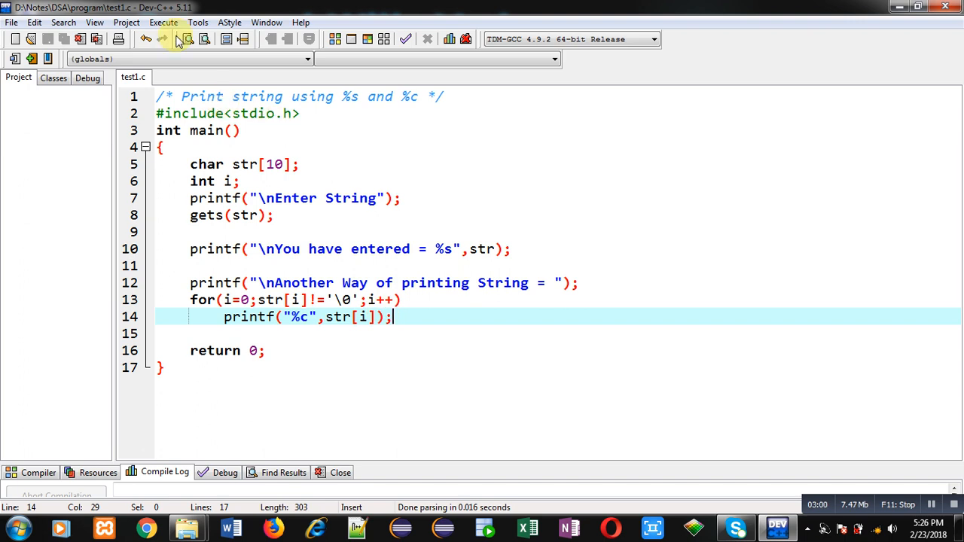
# - Compile & Run again, enter 'Sanjay' to see both outputs, then return to the source
pyautogui.click(165, 22)
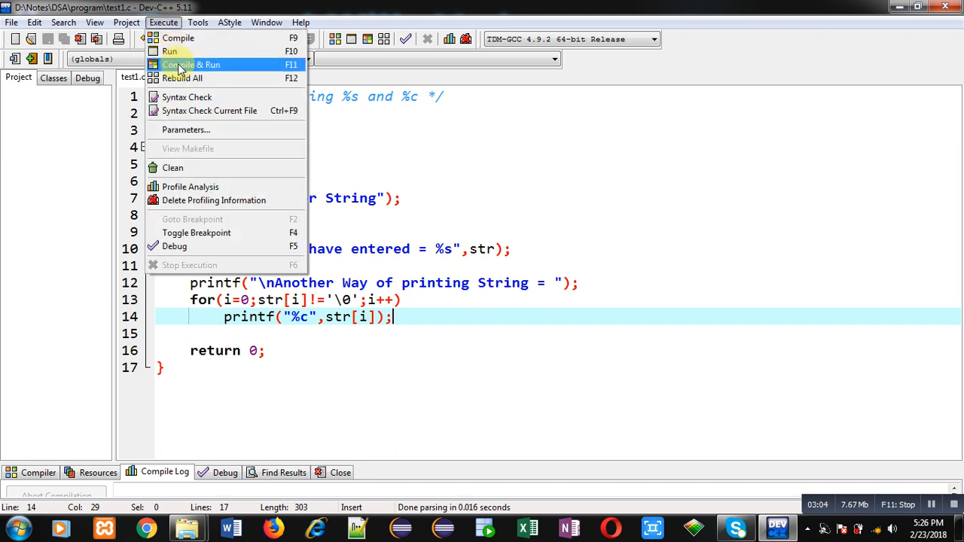
pyautogui.click(191, 64)
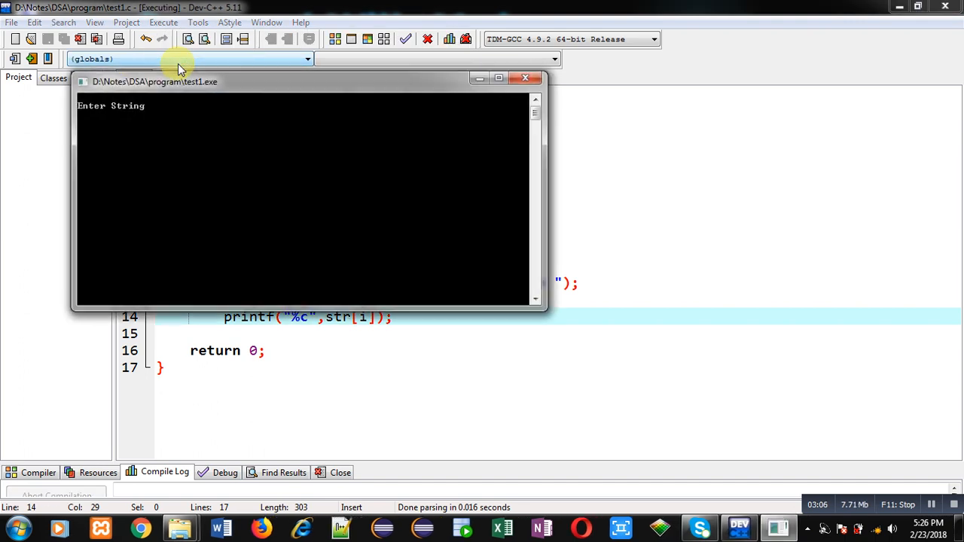
pyautogui.write('Sanjay')
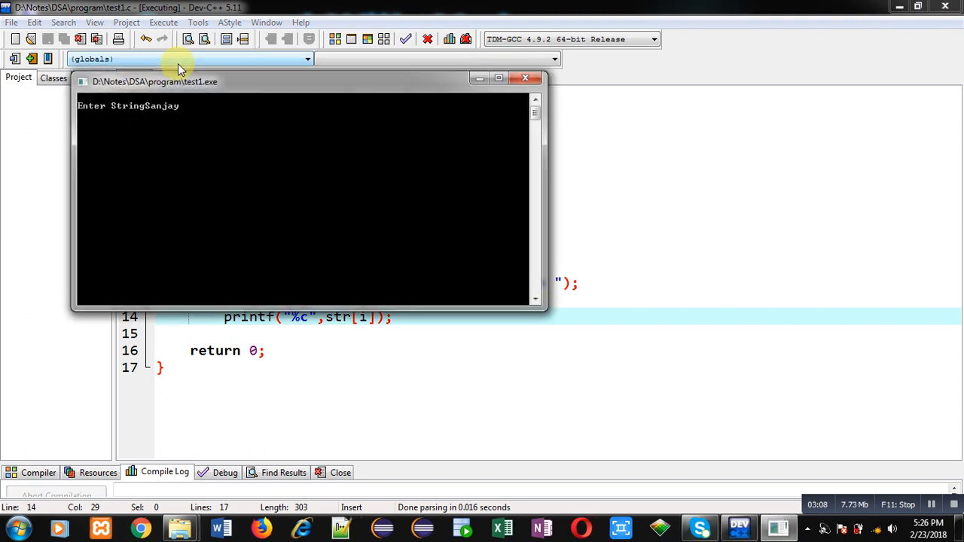
pyautogui.press('enter')
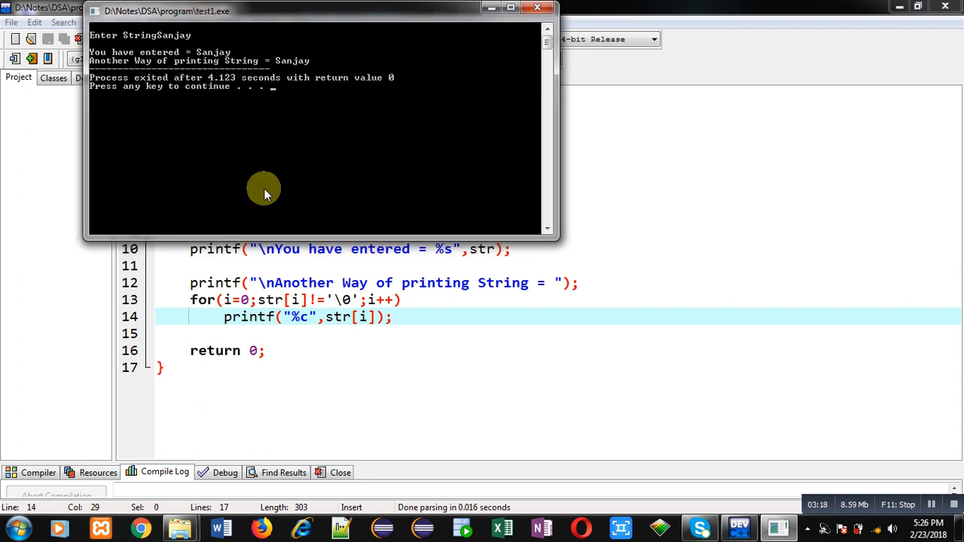
pyautogui.moveTo(259, 85)
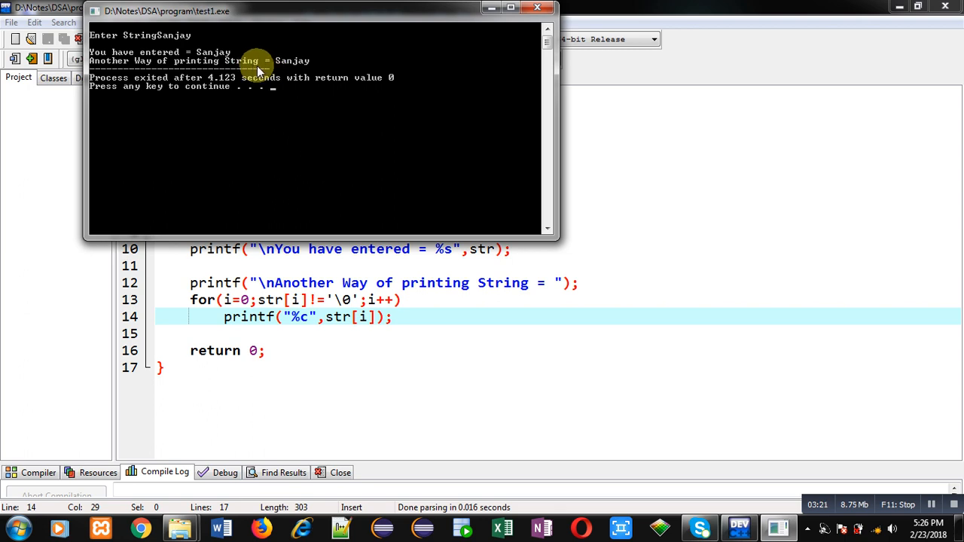
pyautogui.doubleClick(302, 300)
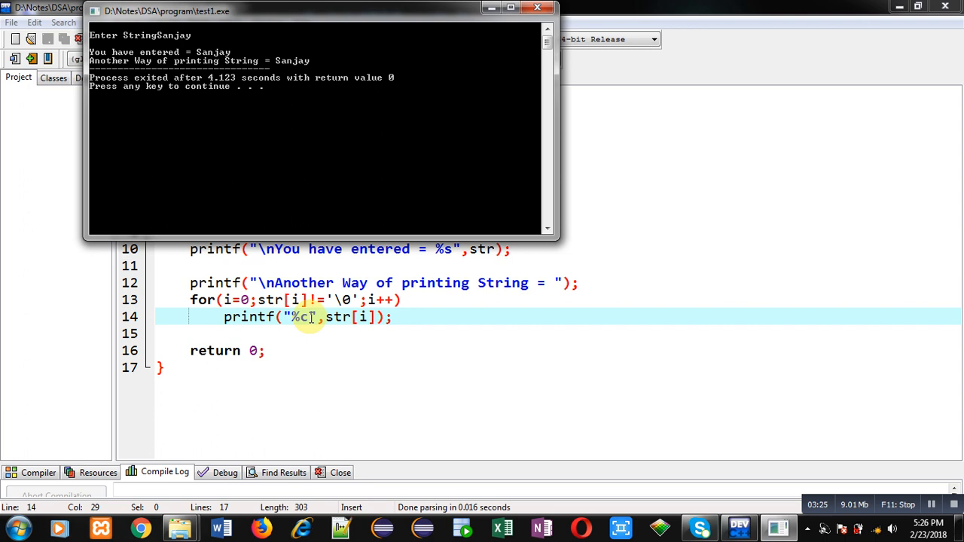
pyautogui.moveTo(298, 337)
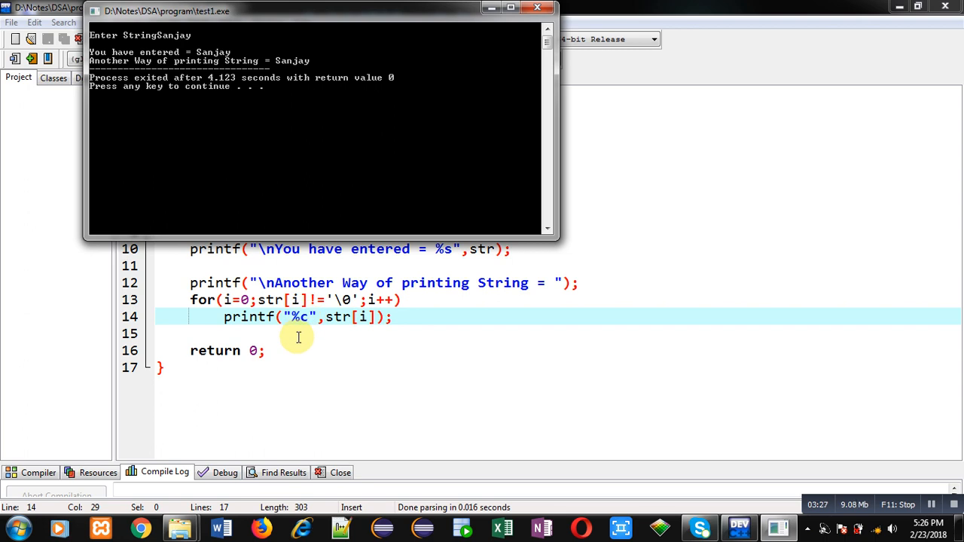
pyautogui.click(534, 8)
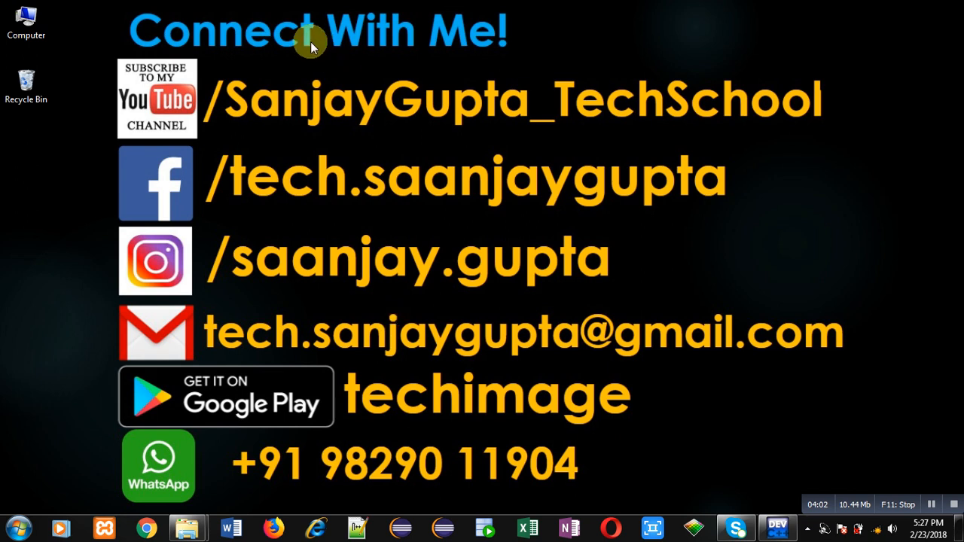
pyautogui.moveTo(228, 153)
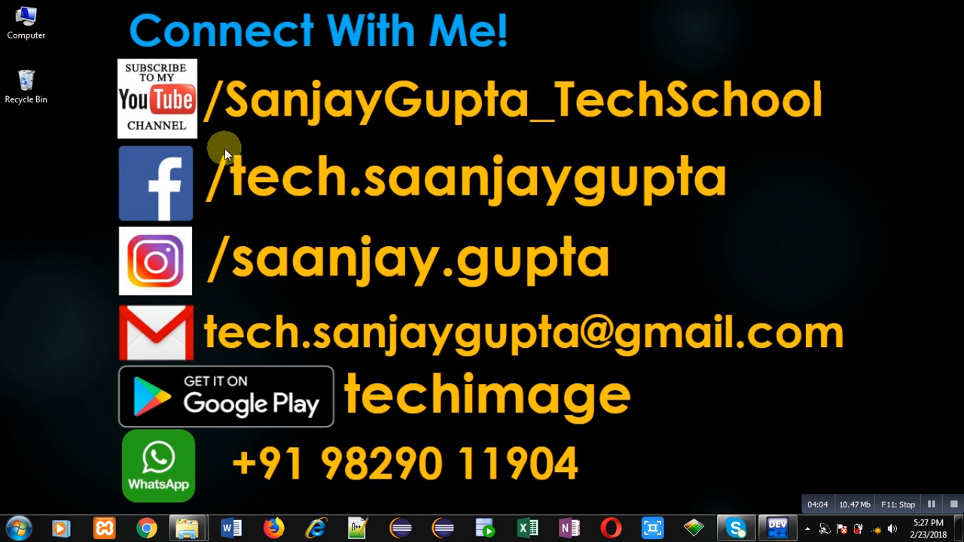
pyautogui.moveTo(185, 145)
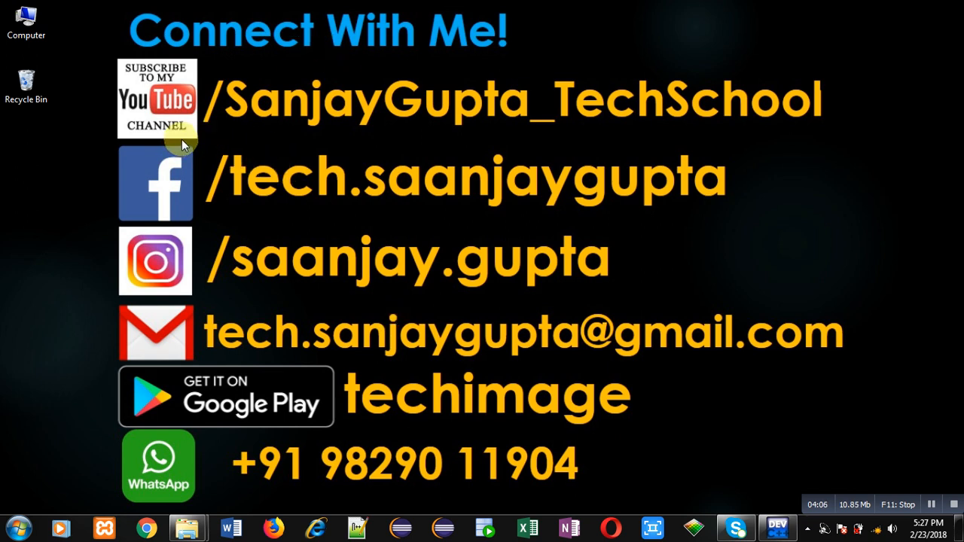
pyautogui.moveTo(232, 137)
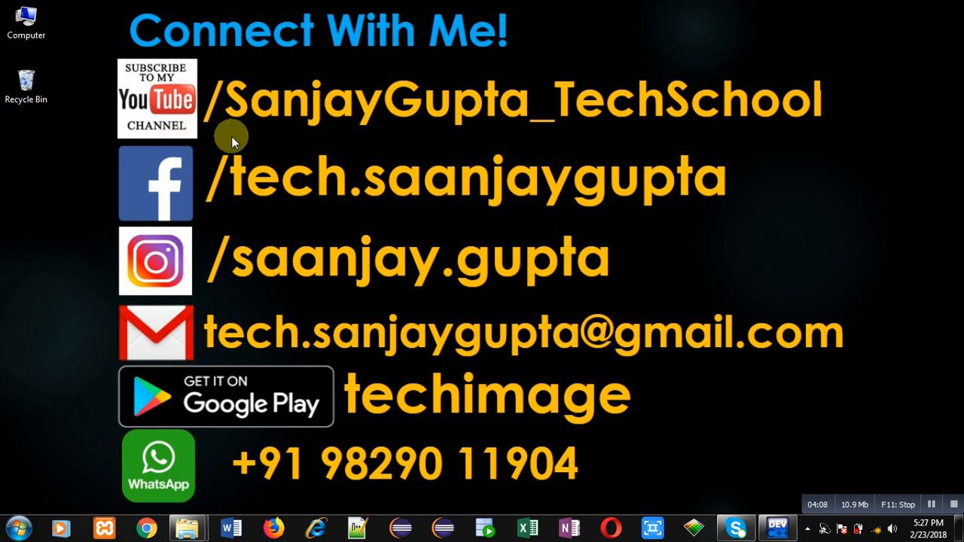
pyautogui.moveTo(435, 153)
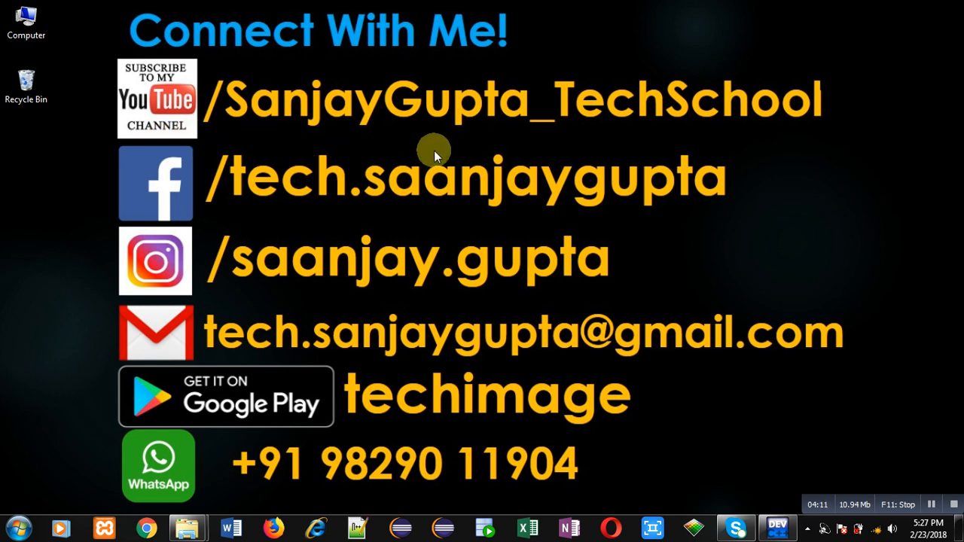
pyautogui.moveTo(448, 430)
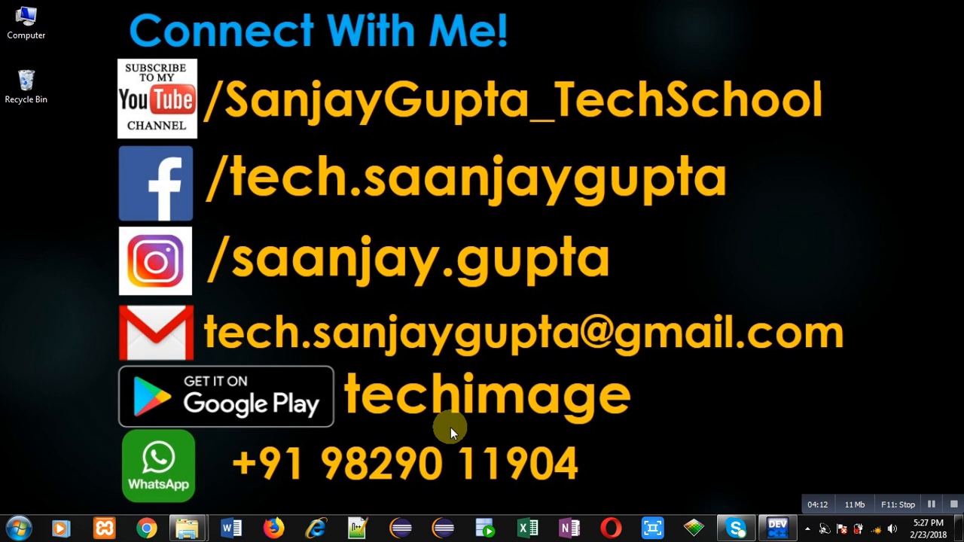